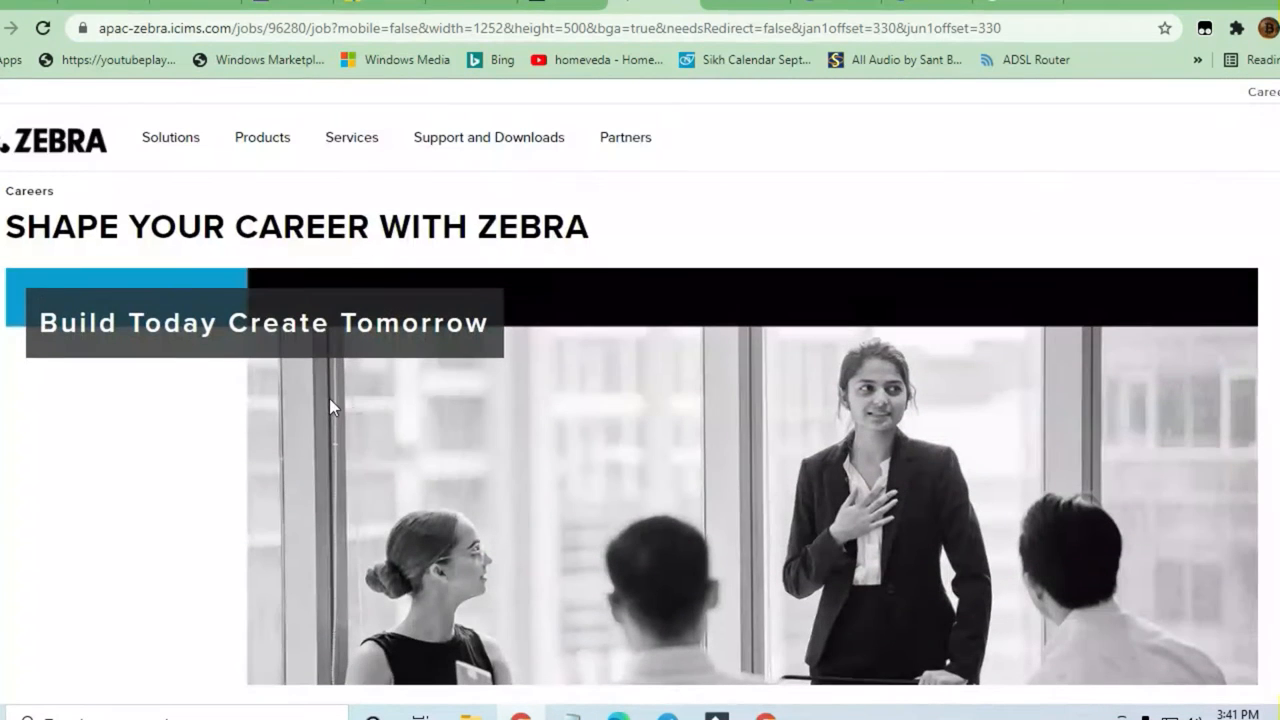
- Scroll past the careers banner to the Intern posting's Overview, Responsibilities and Qualifications
scroll("down", 3)
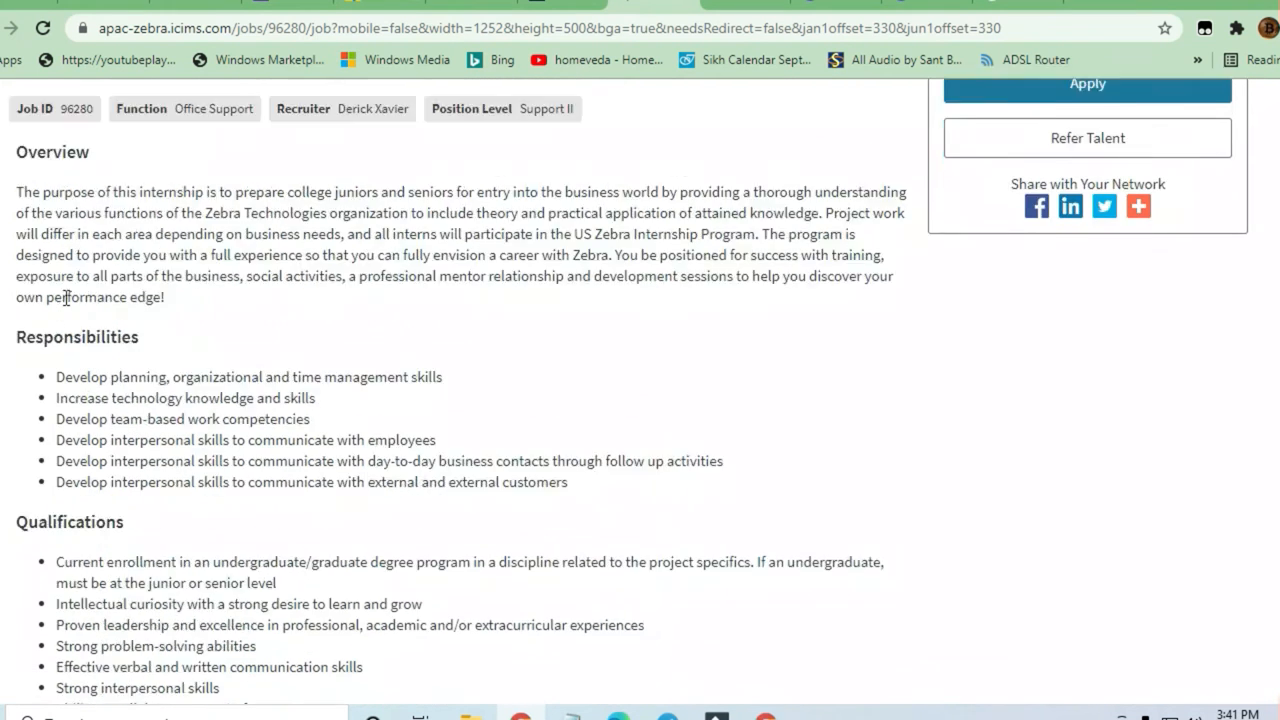
scroll("down", 3)
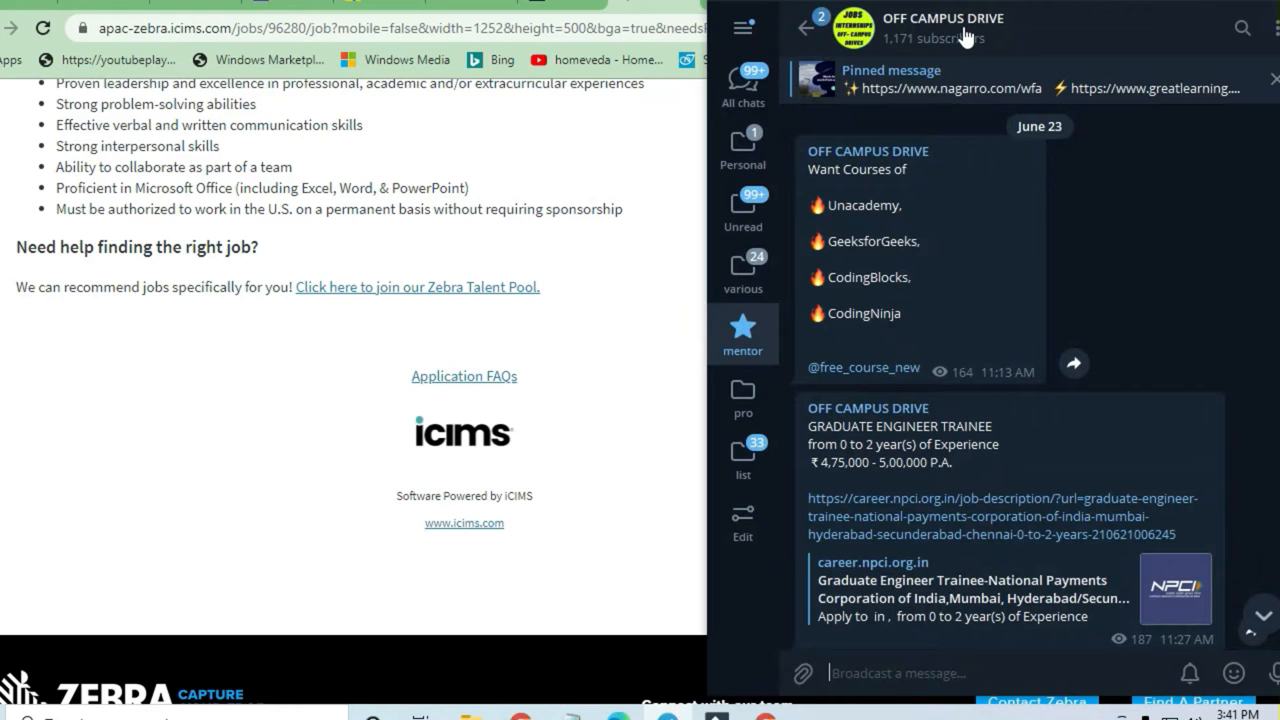
mouse_move(996, 292)
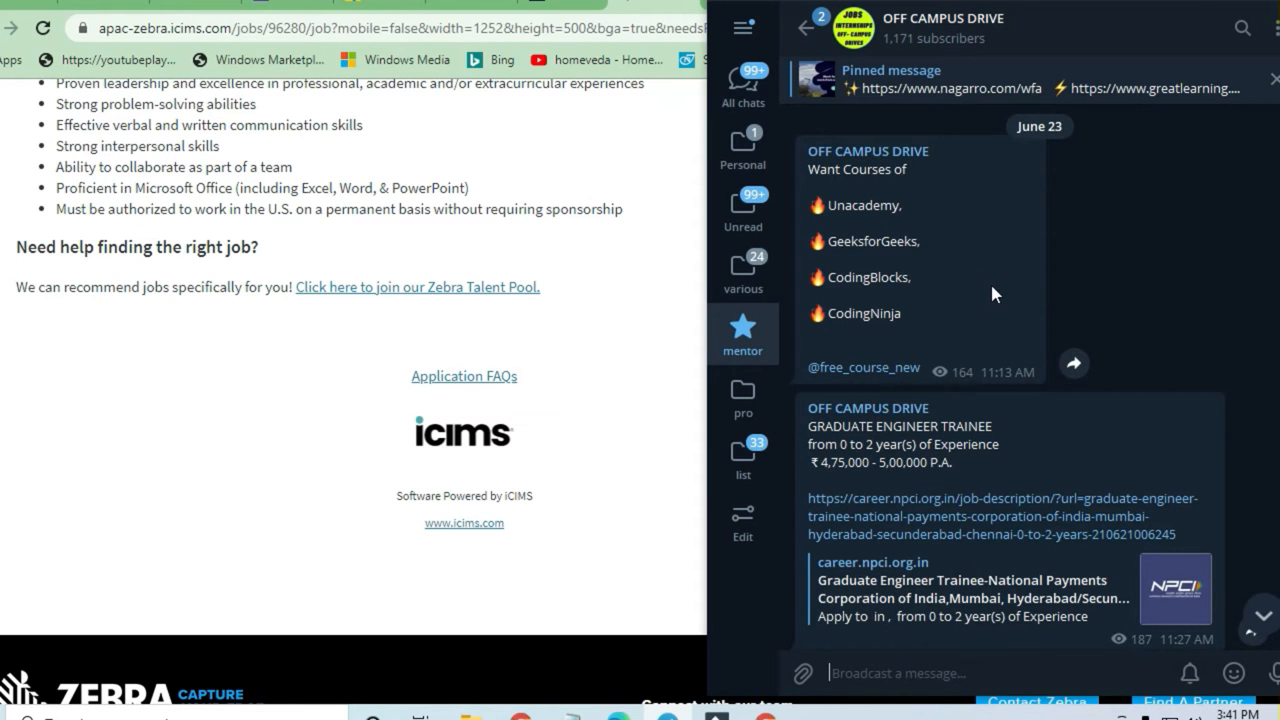
scroll("down", 3)
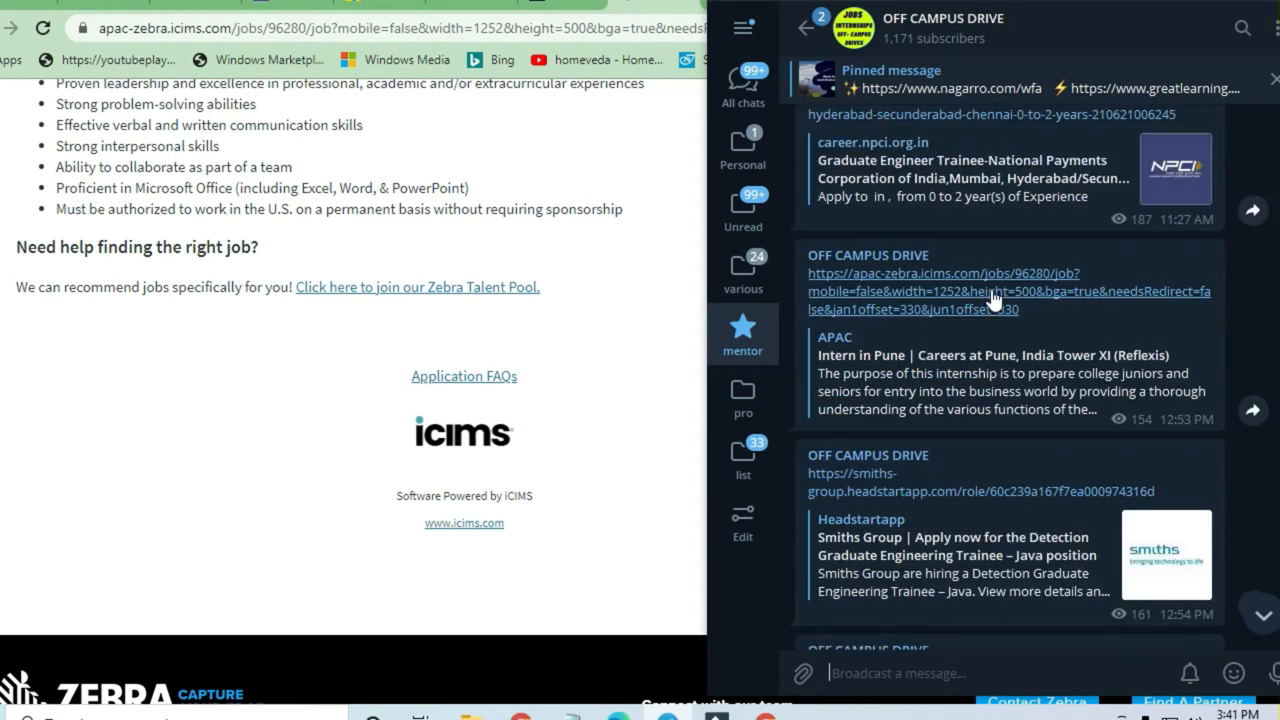
scroll("down", 3)
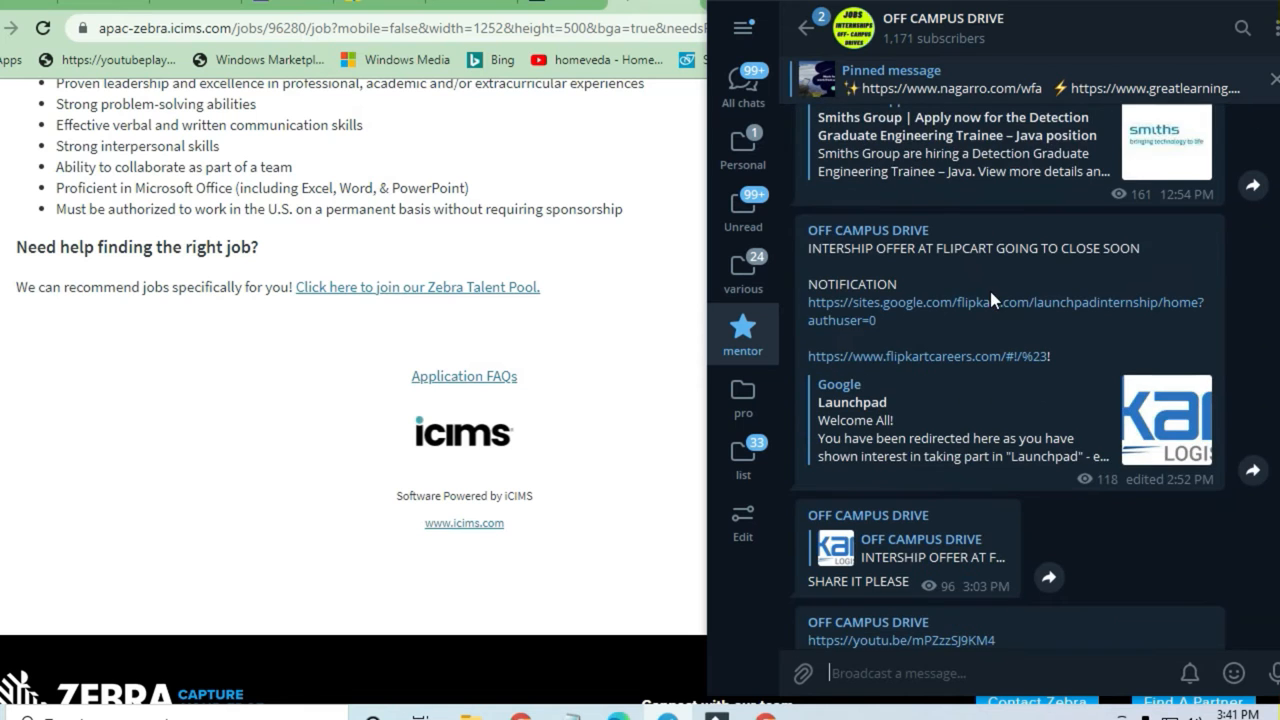
scroll("down", 3)
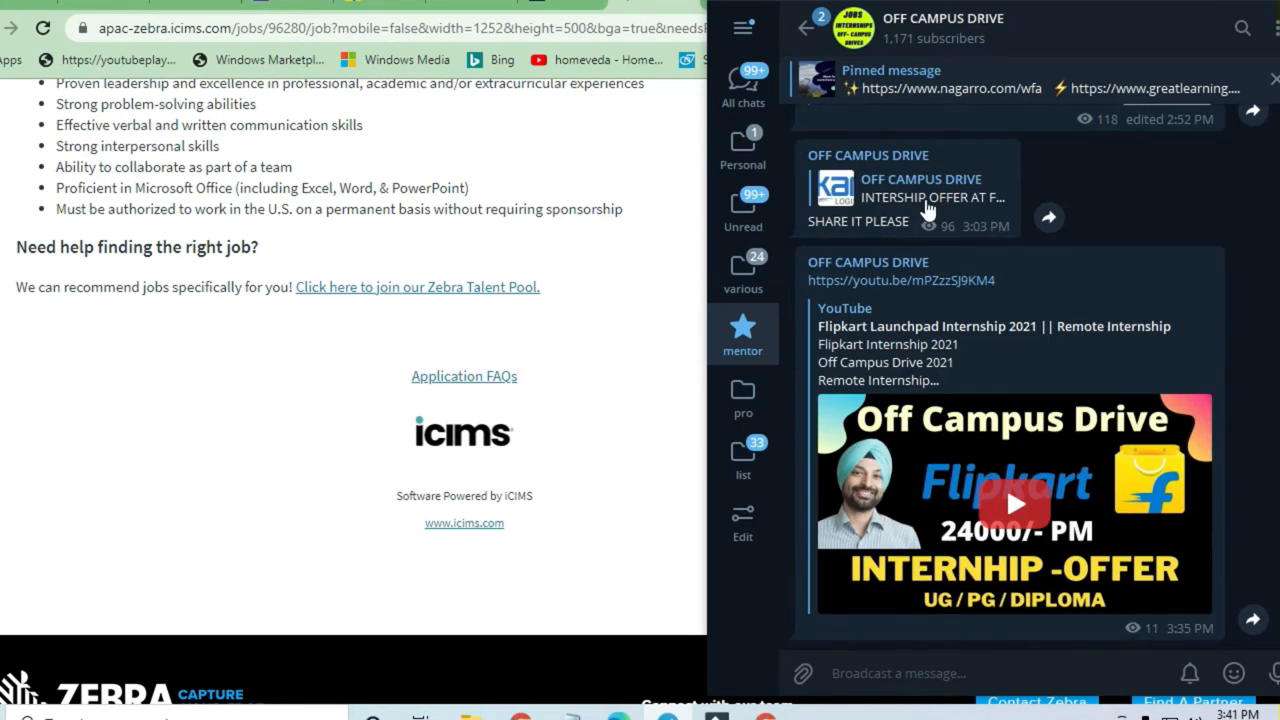
scroll("up", 3)
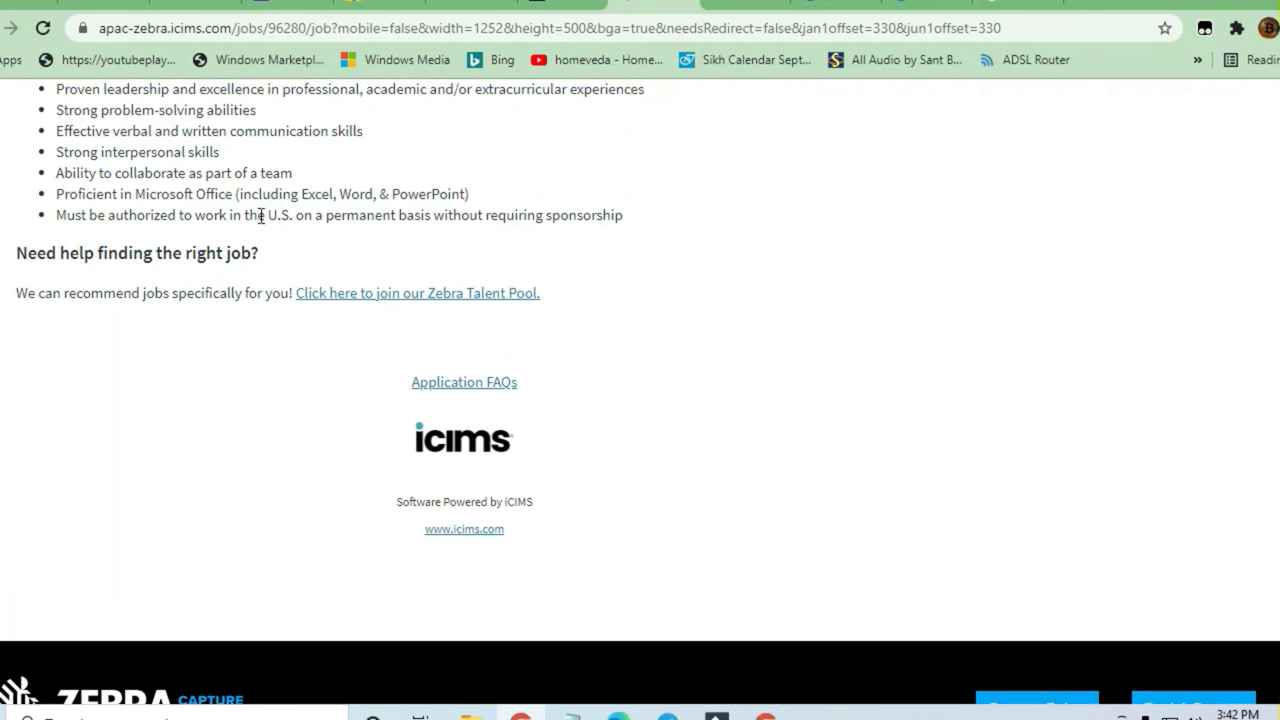
- Scroll back up the Intern IN-Pune posting to its title, Job ID and Apply button
scroll("up", 3)
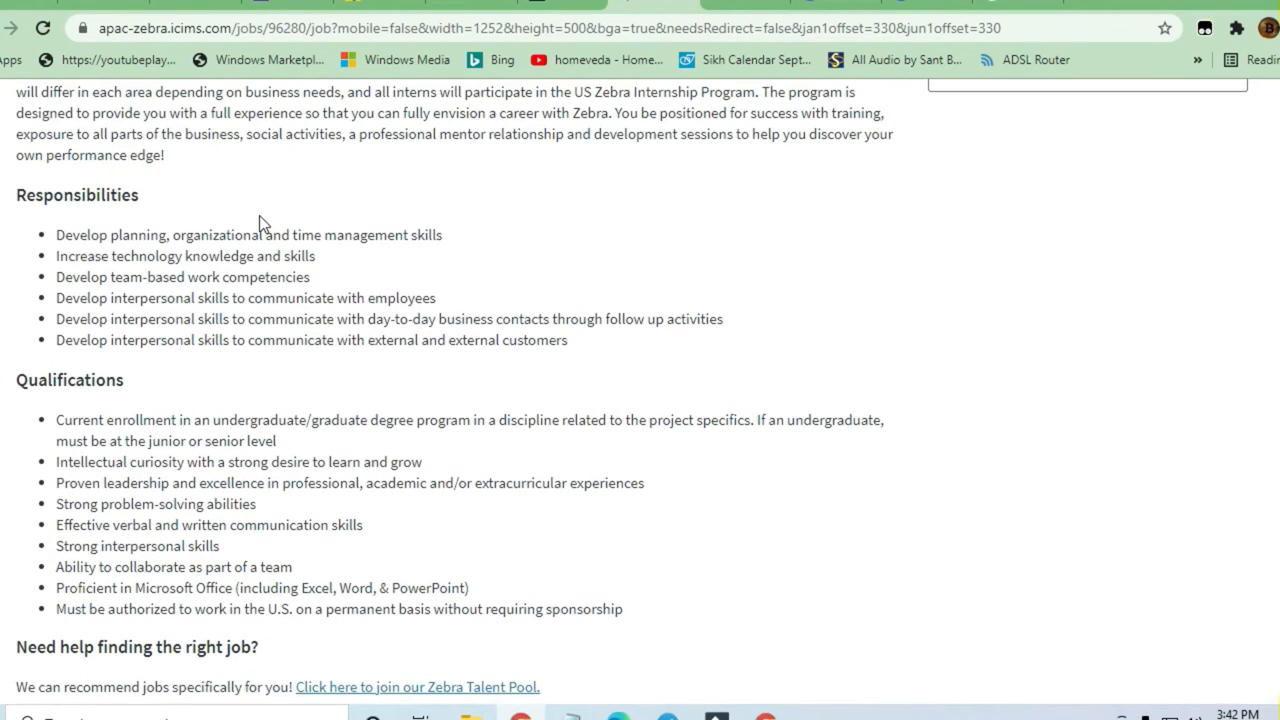
mouse_move(260, 232)
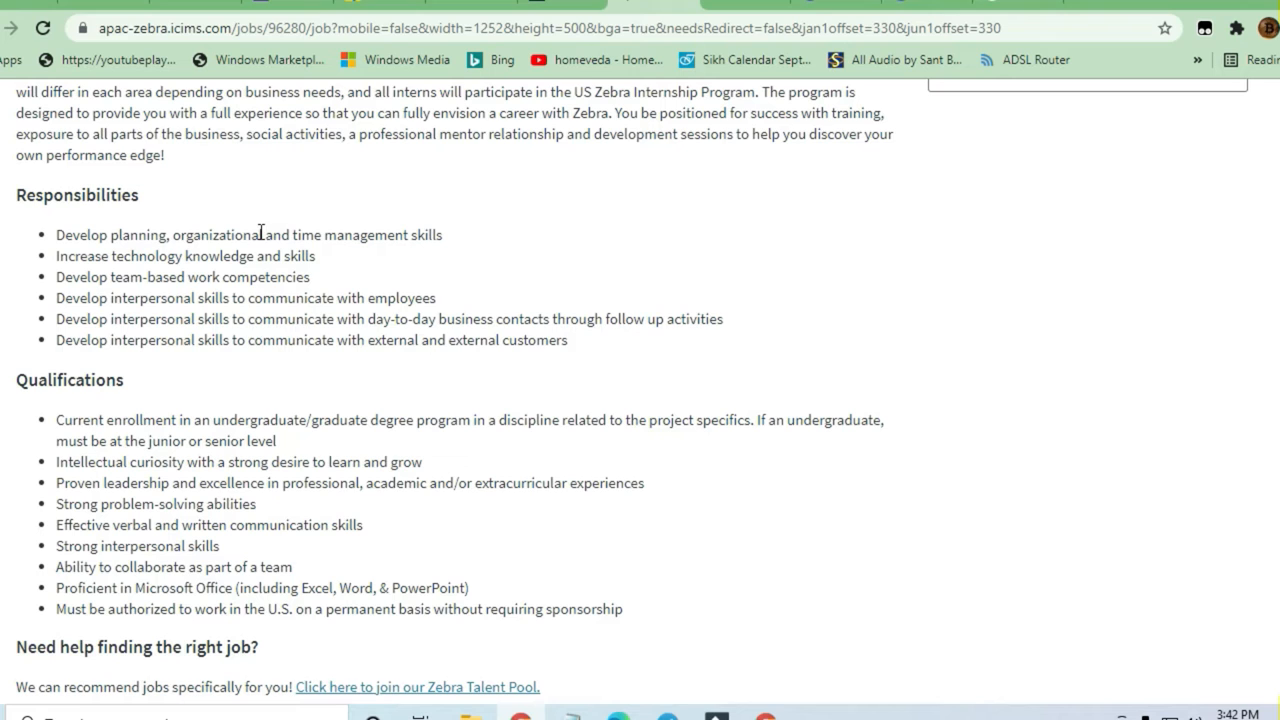
mouse_move(376, 404)
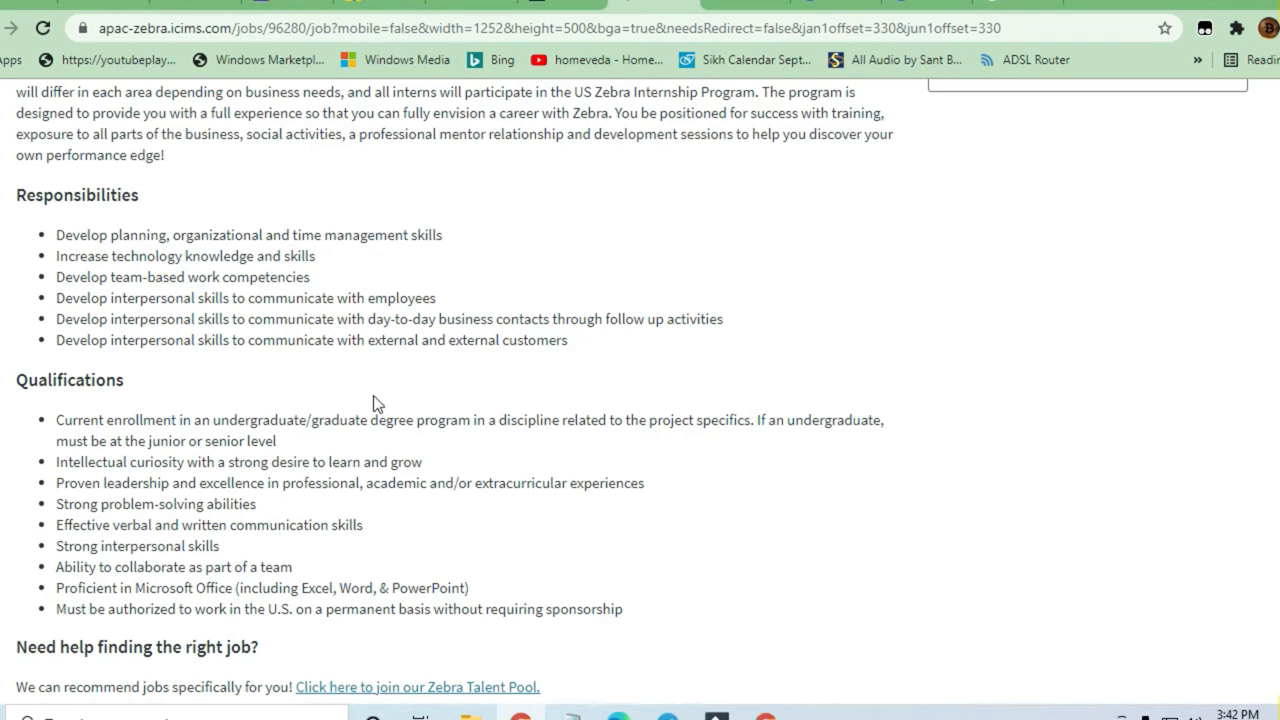
mouse_move(596, 438)
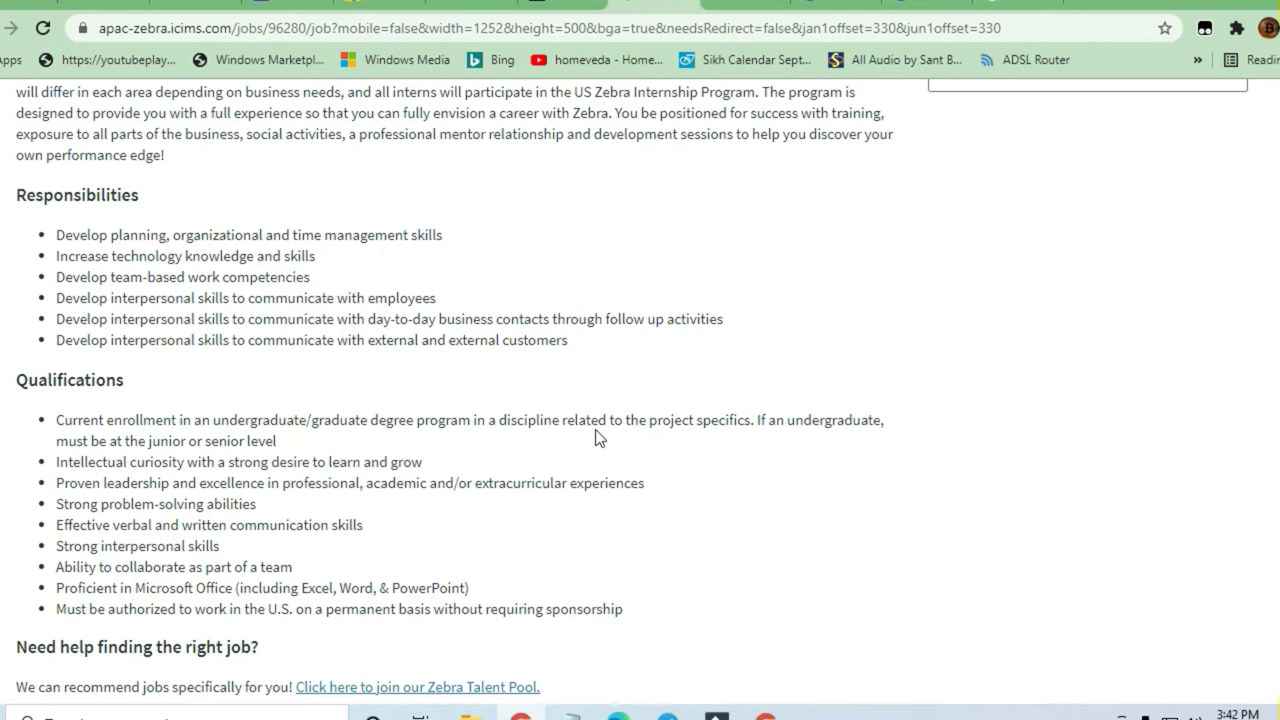
mouse_move(668, 416)
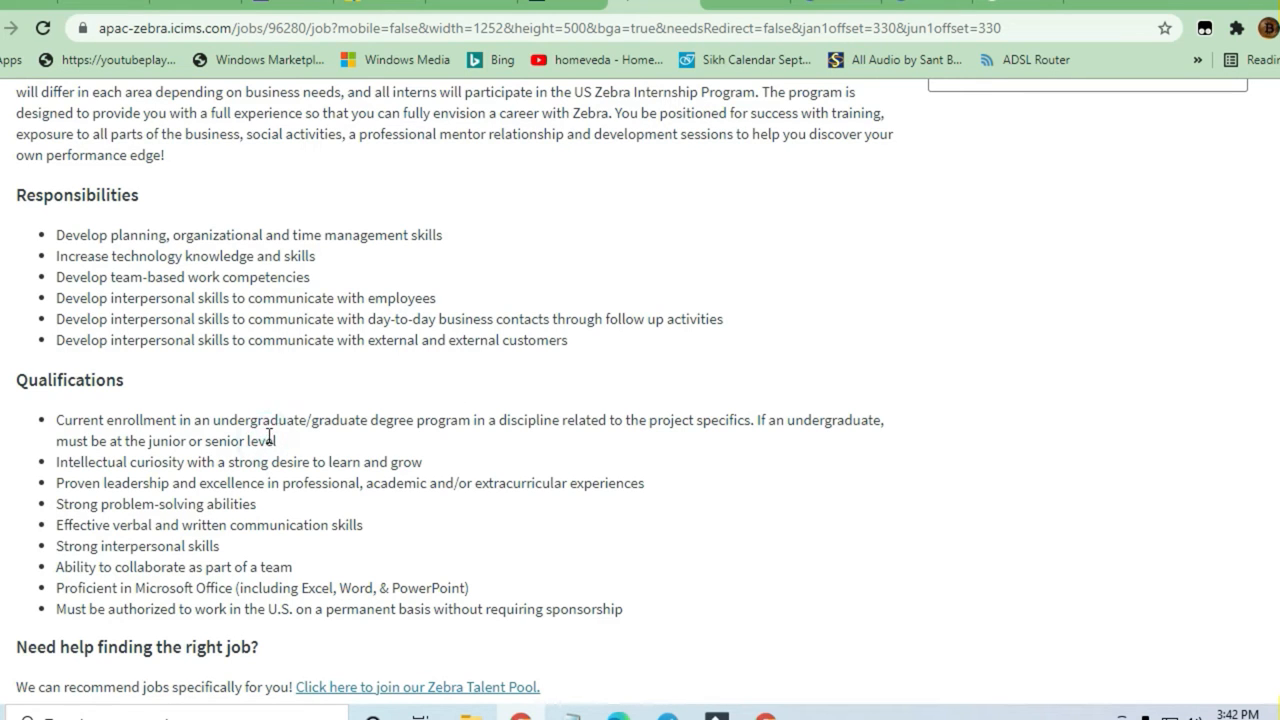
left_click_drag(270, 420, 276, 442)
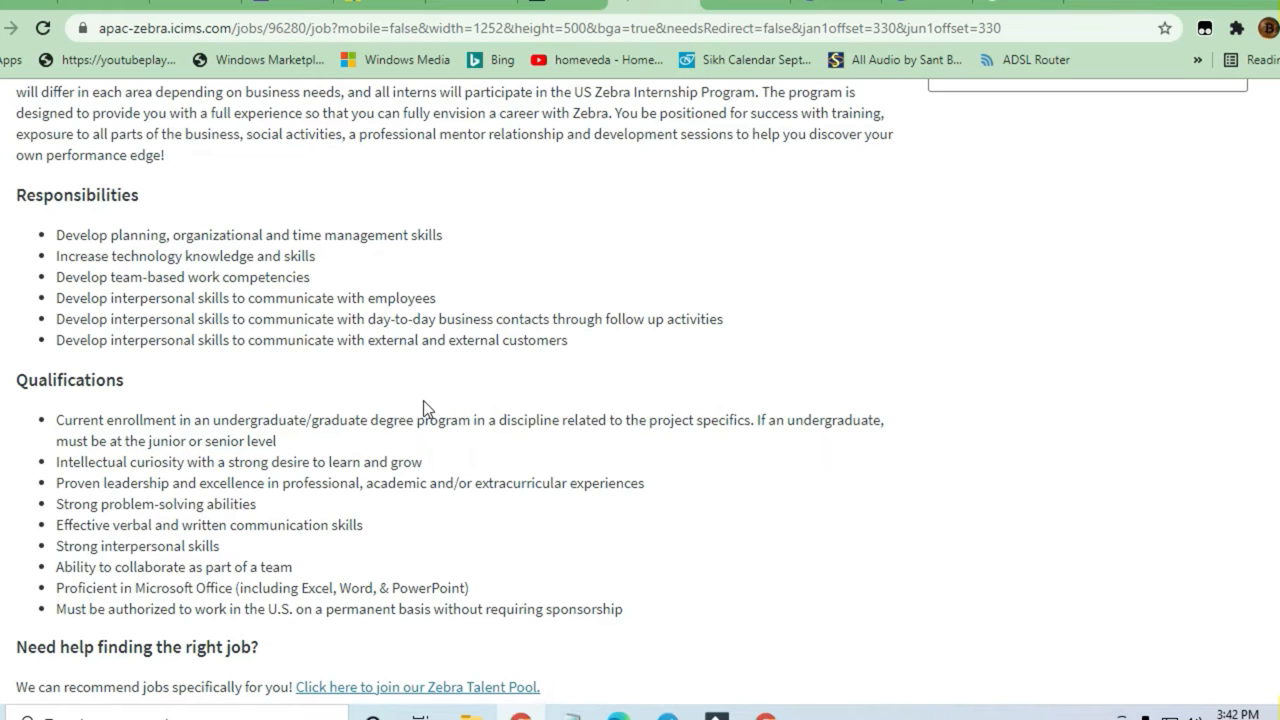
mouse_move(262, 448)
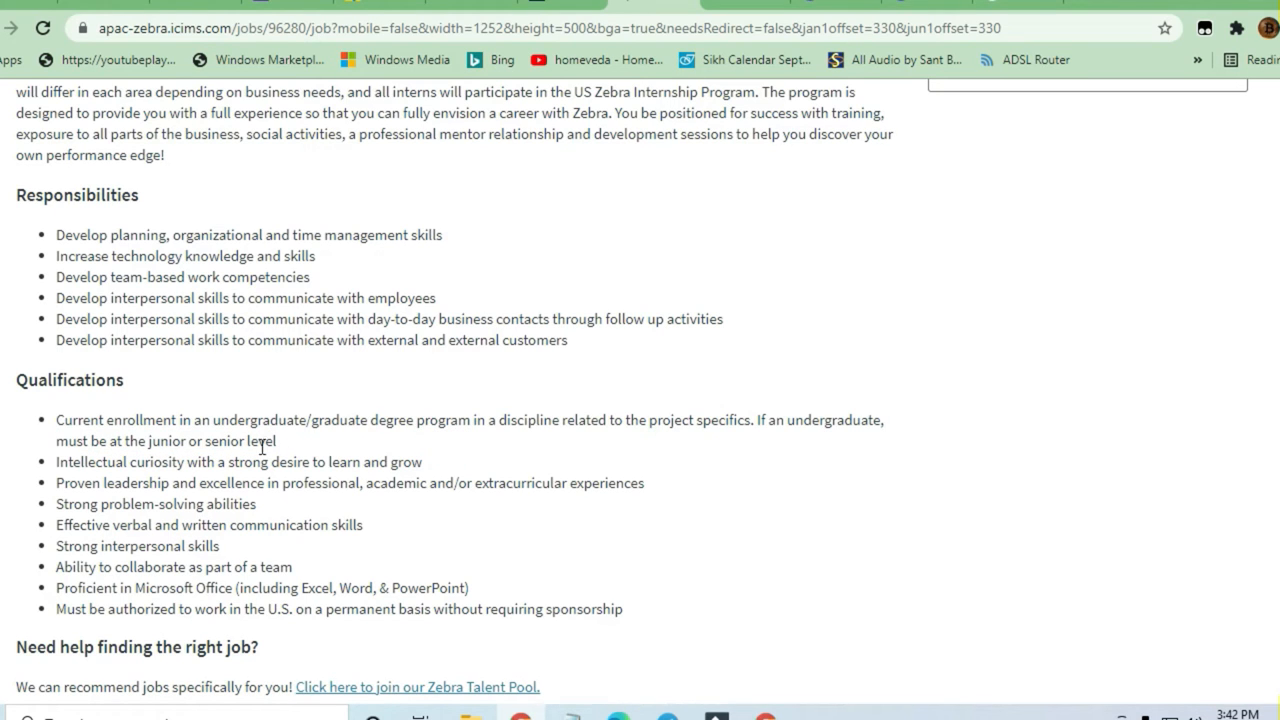
mouse_move(156, 458)
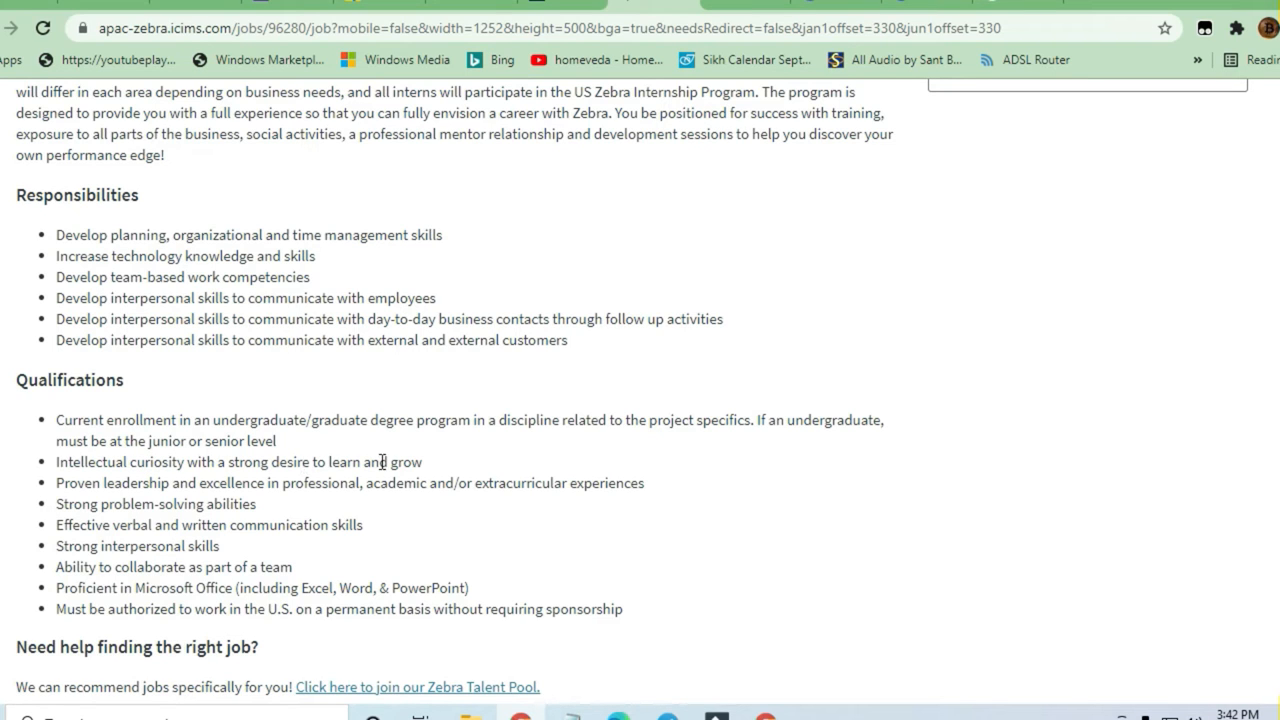
mouse_move(300, 472)
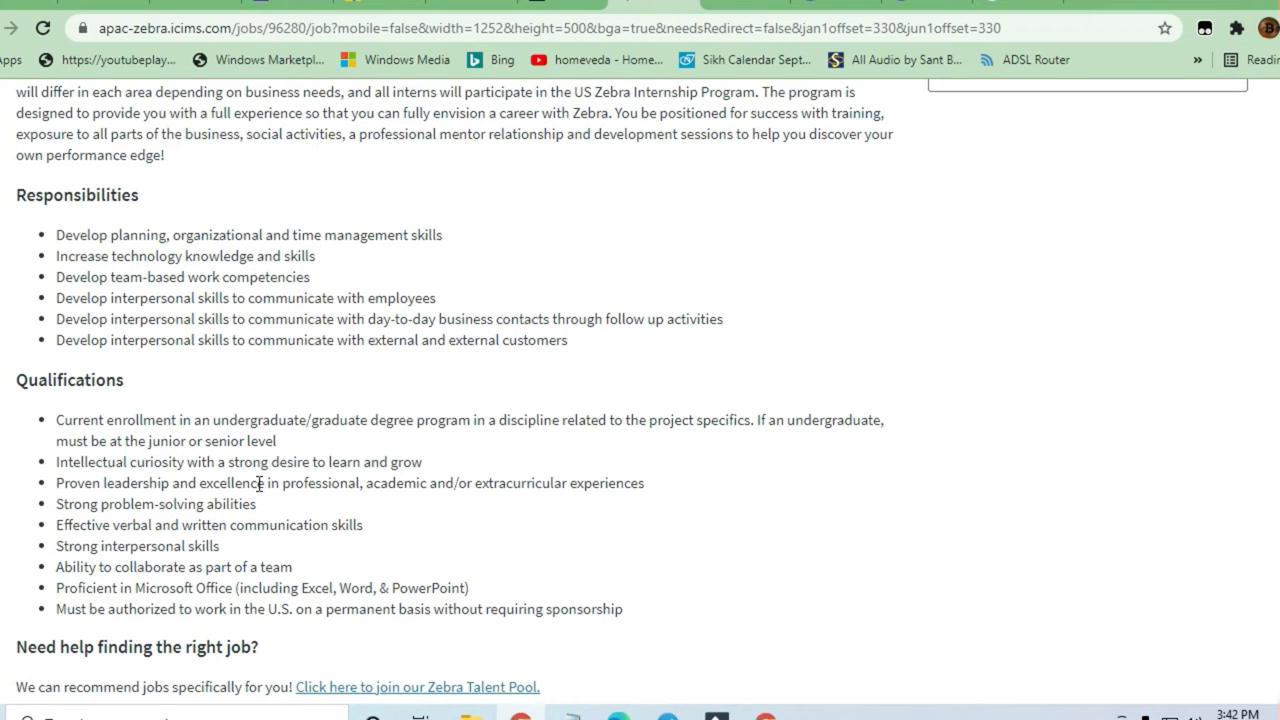
scroll("up", 3)
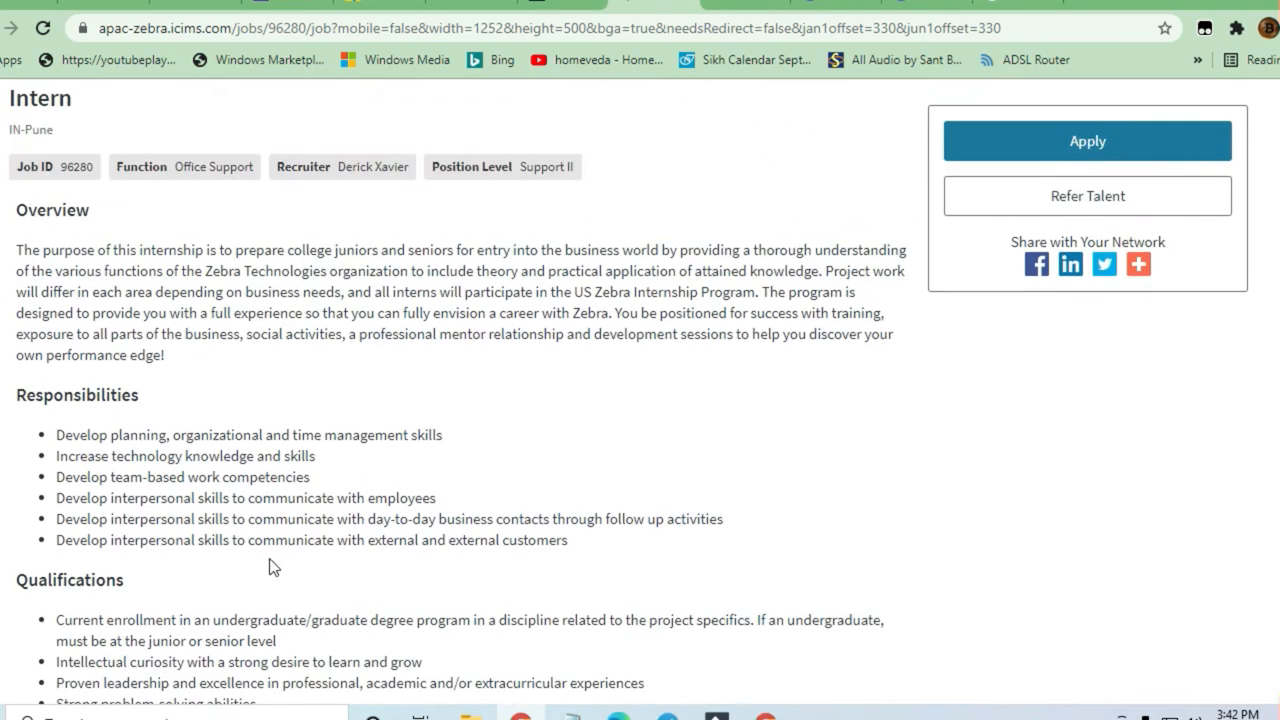
mouse_move(108, 438)
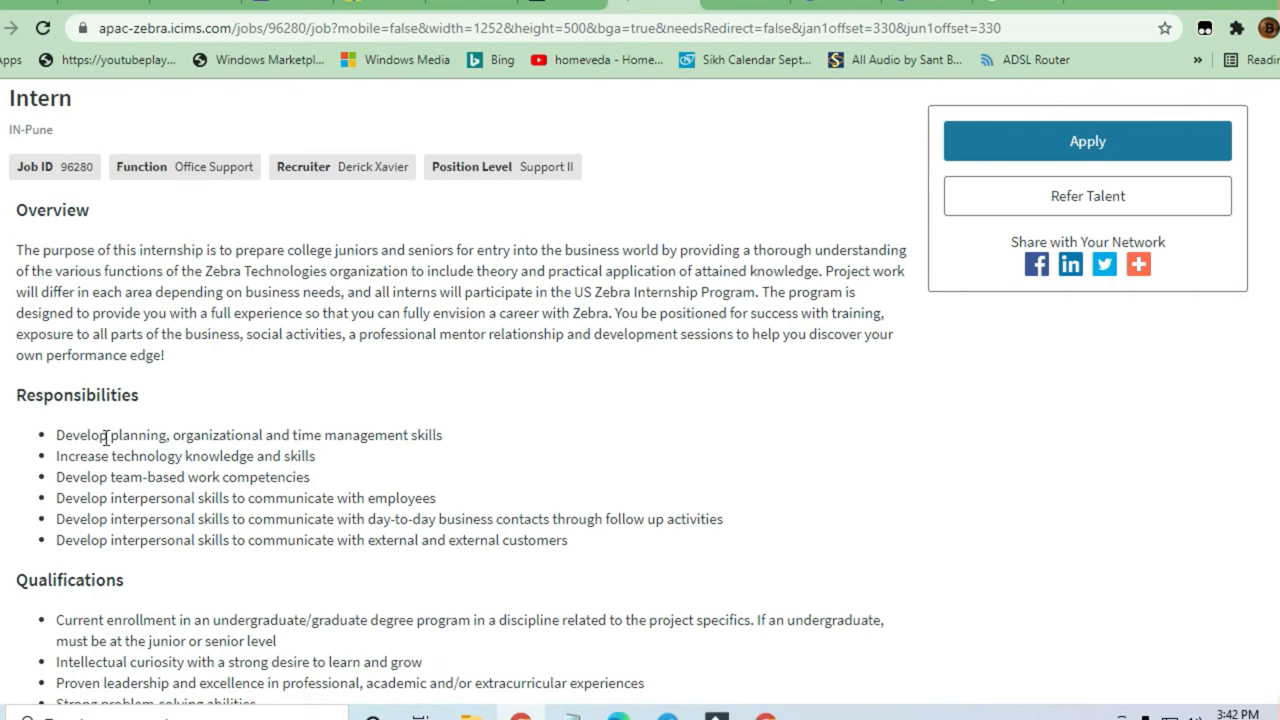
mouse_move(240, 432)
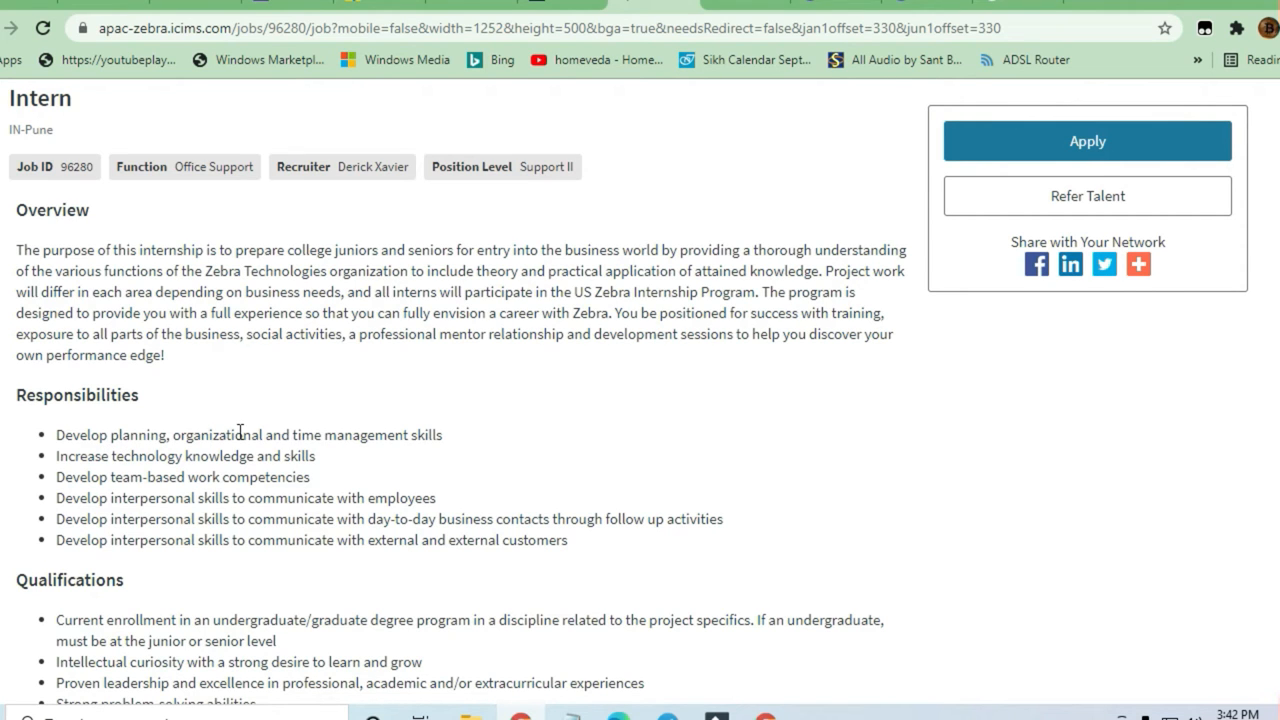
double_click(400, 434)
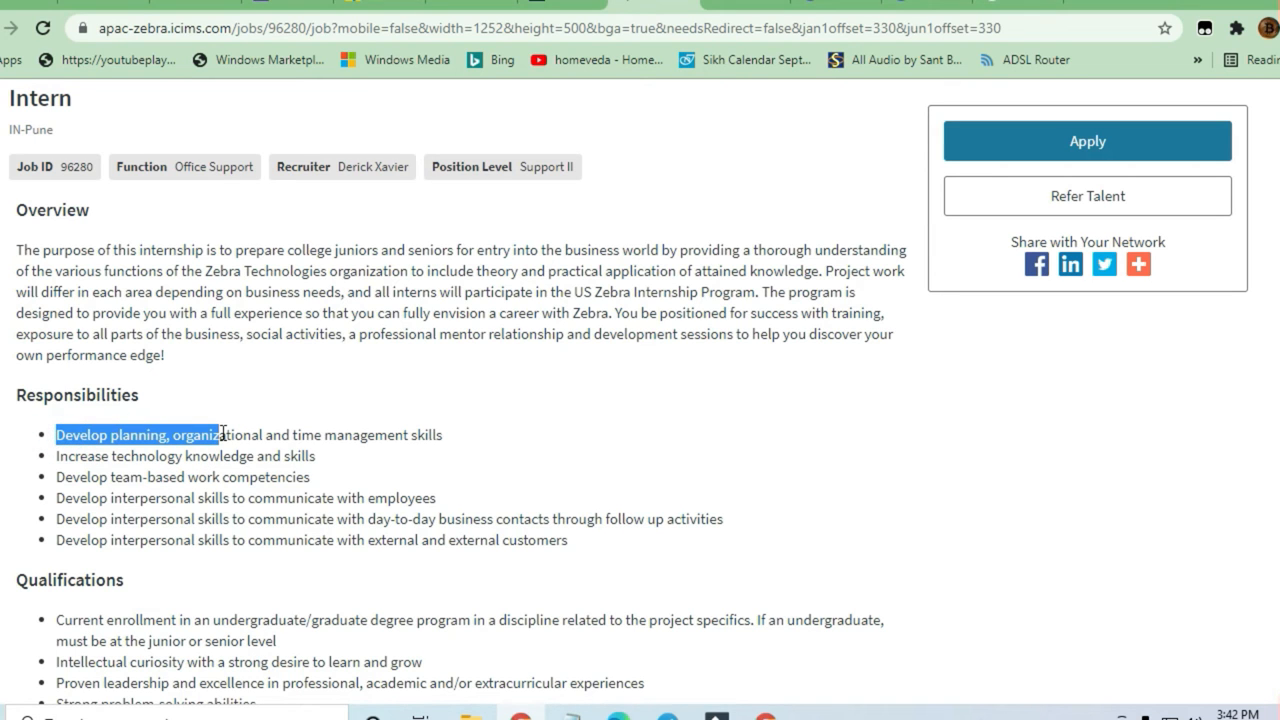
left_click_drag(220, 434, 438, 434)
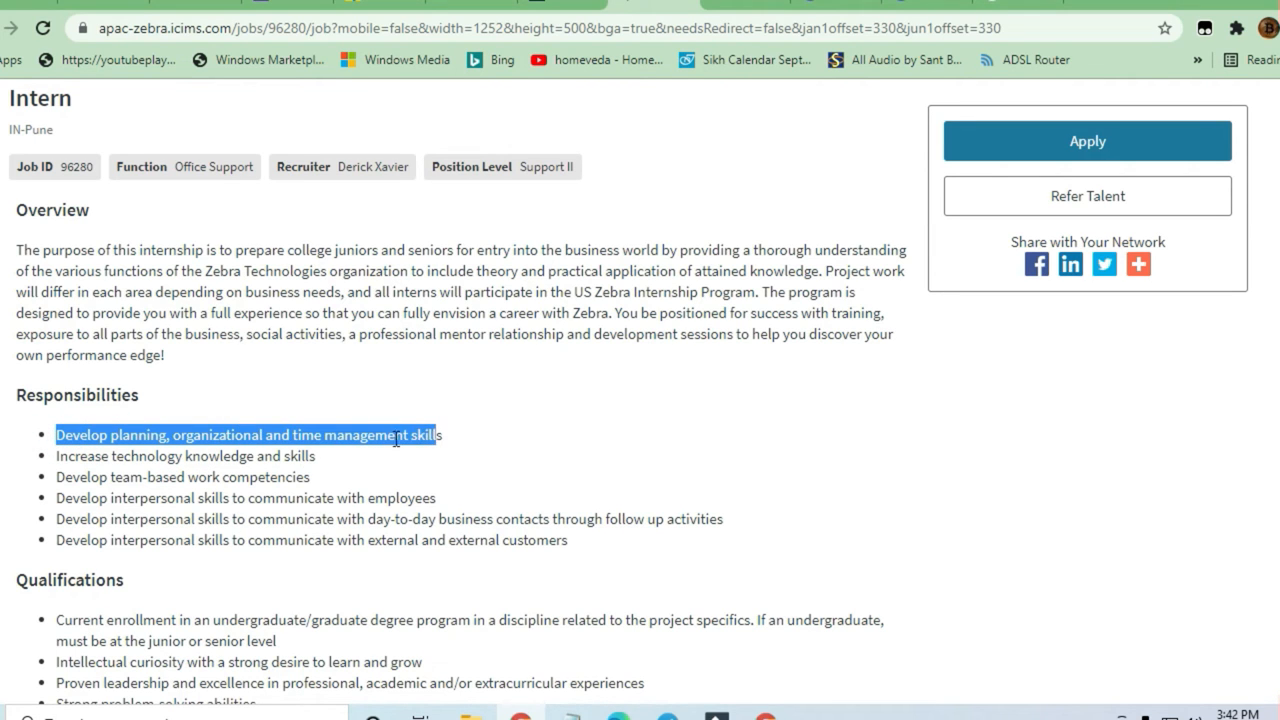
left_click(276, 464)
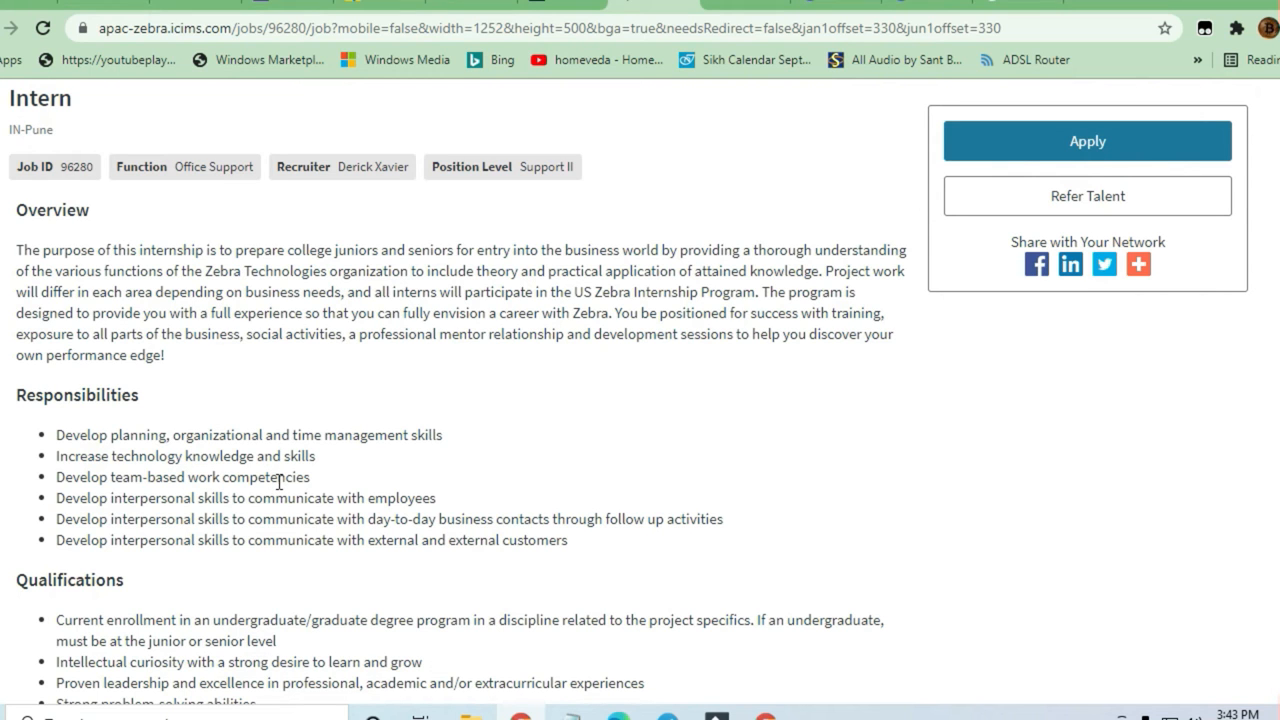
mouse_move(300, 516)
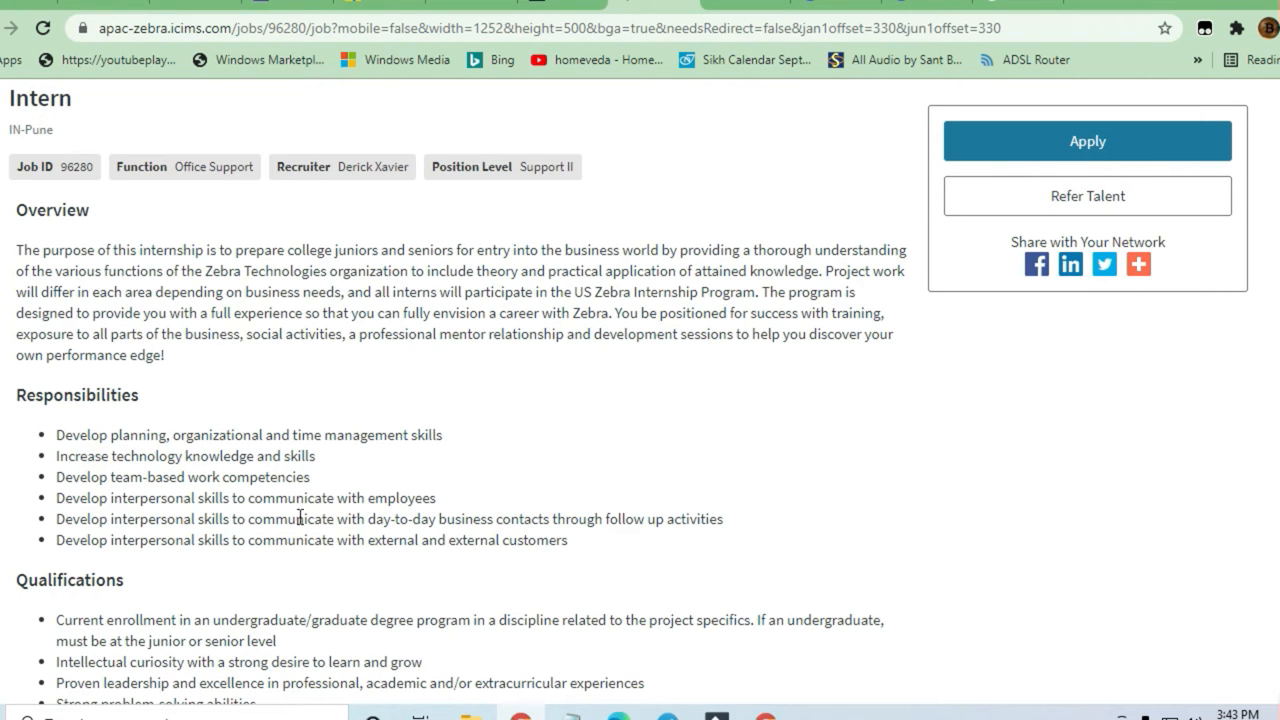
left_click_drag(150, 434, 268, 540)
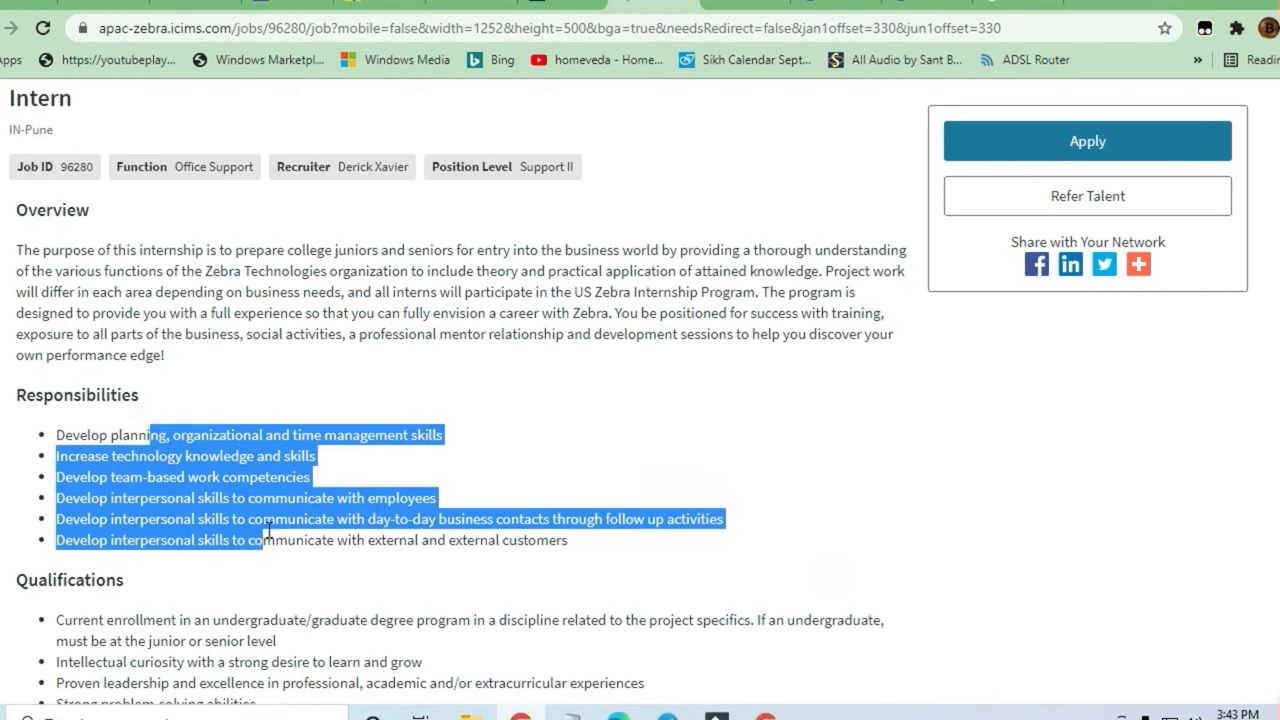
mouse_move(268, 470)
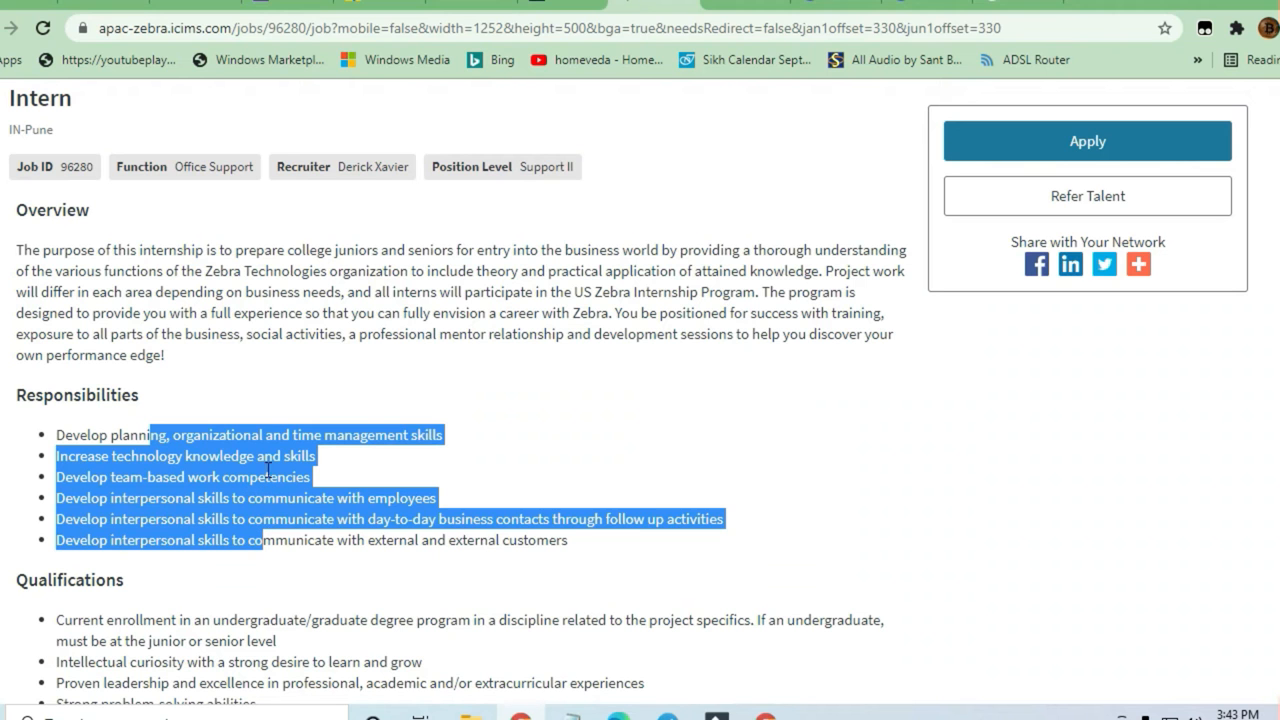
scroll("up", 3)
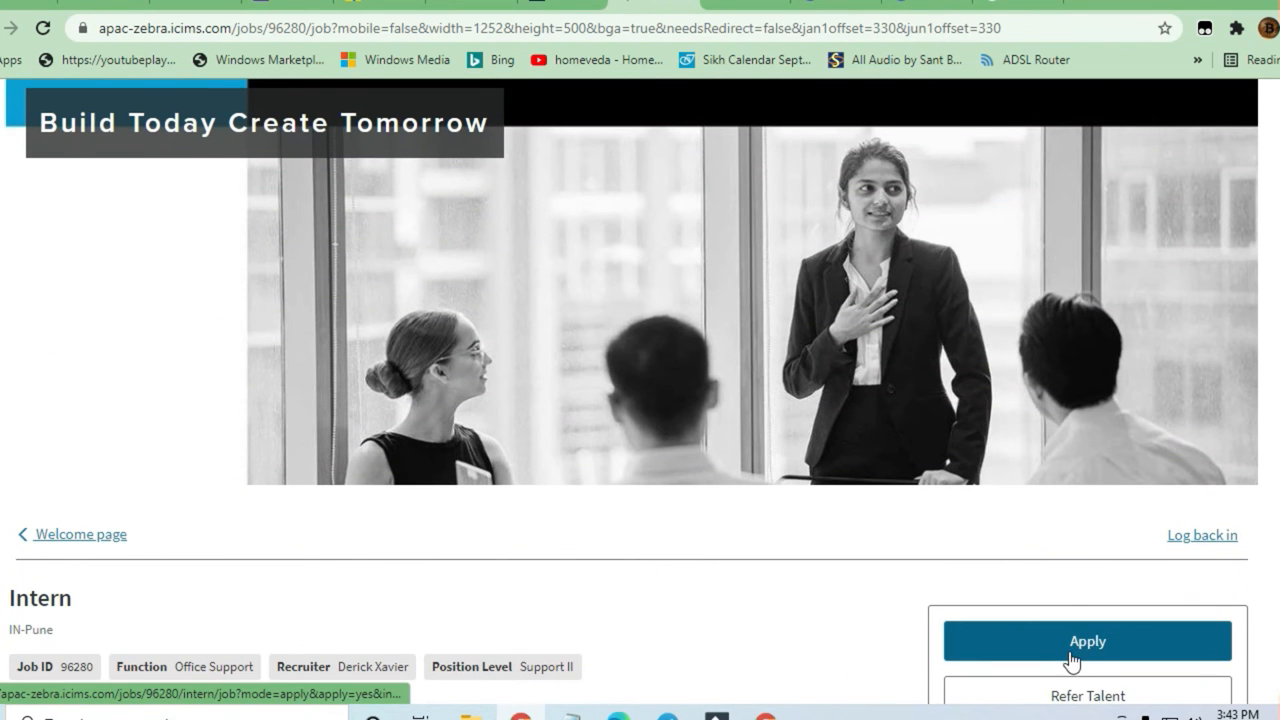
- Review the Qualifications once more and start applying for the Pune Intern position
scroll("down", 3)
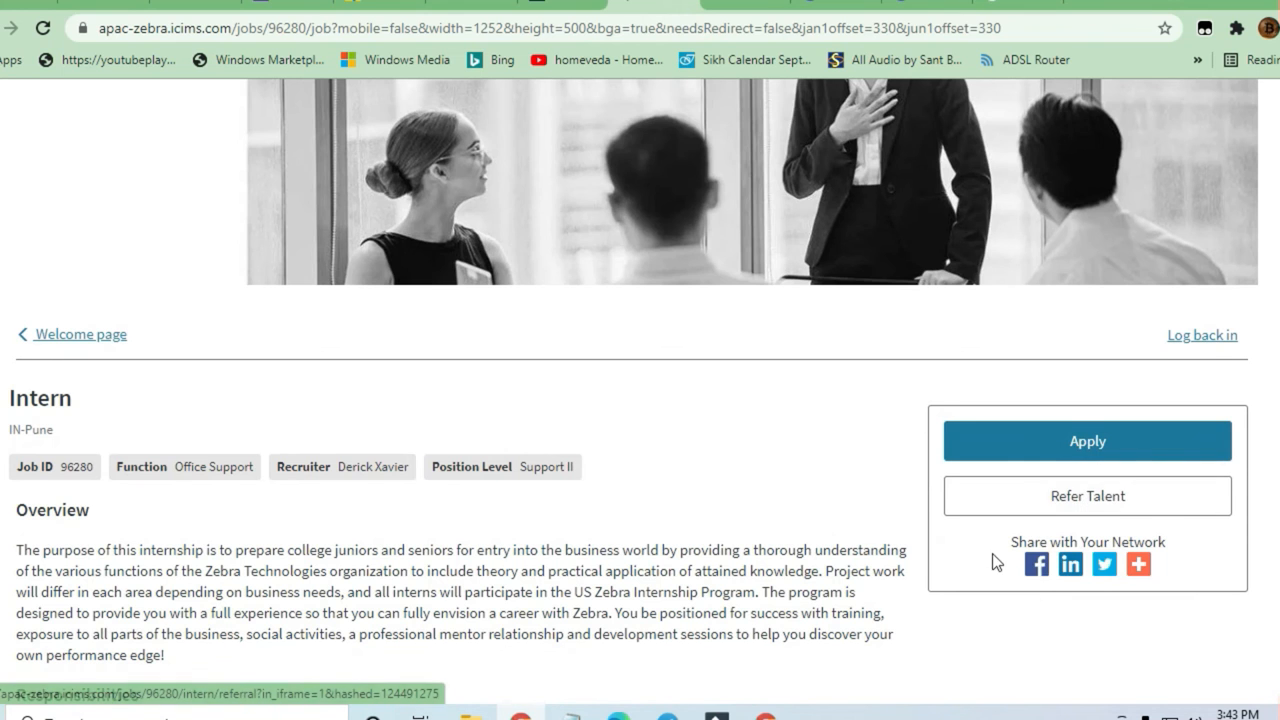
scroll("down", 3)
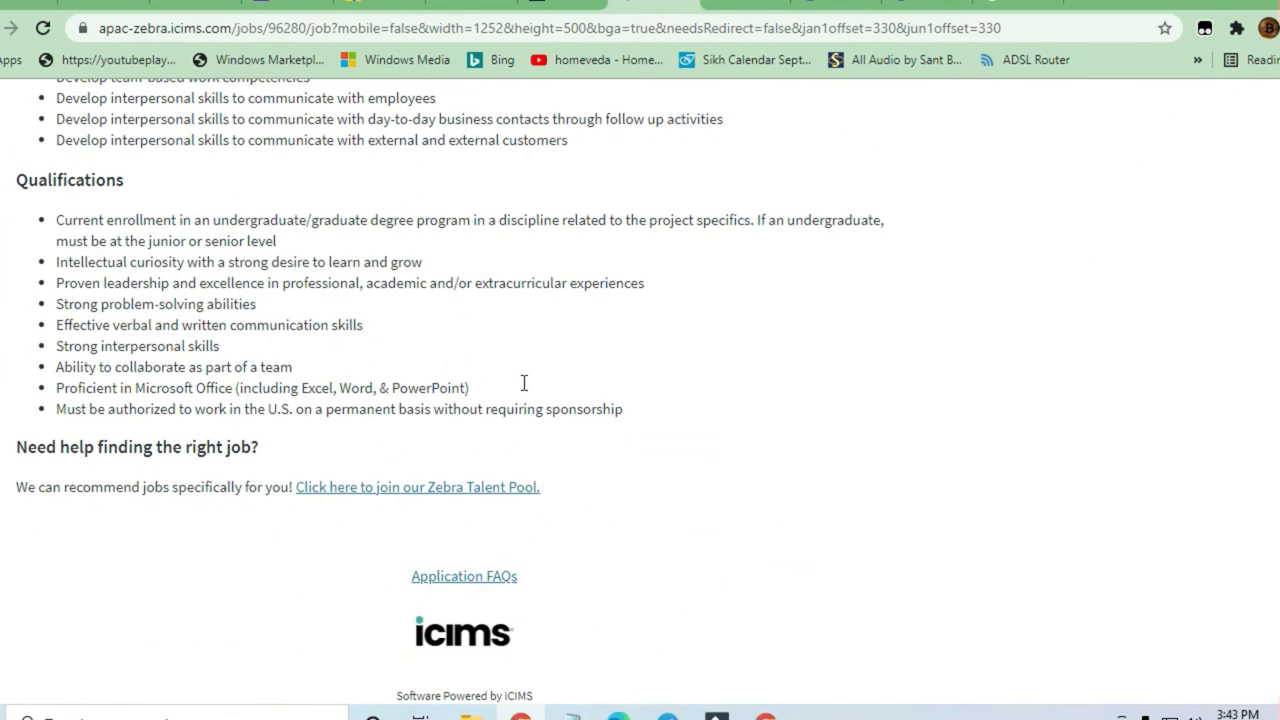
mouse_move(604, 404)
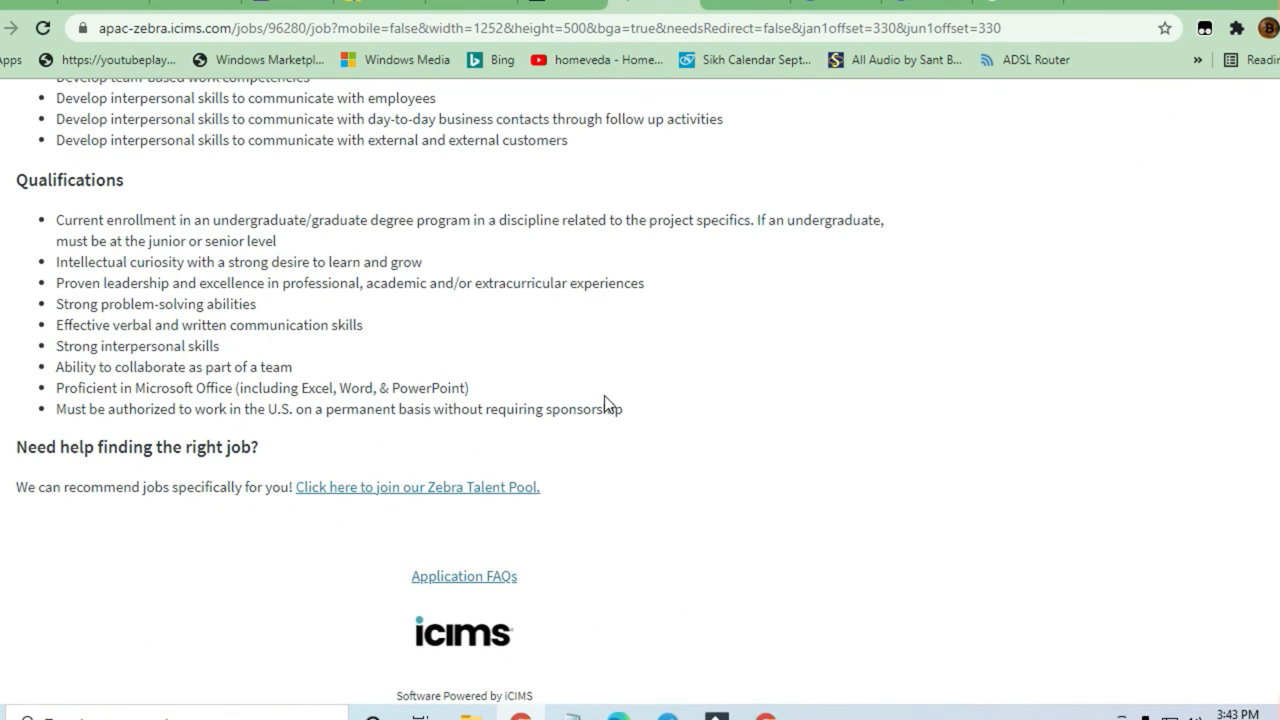
scroll("up", 3)
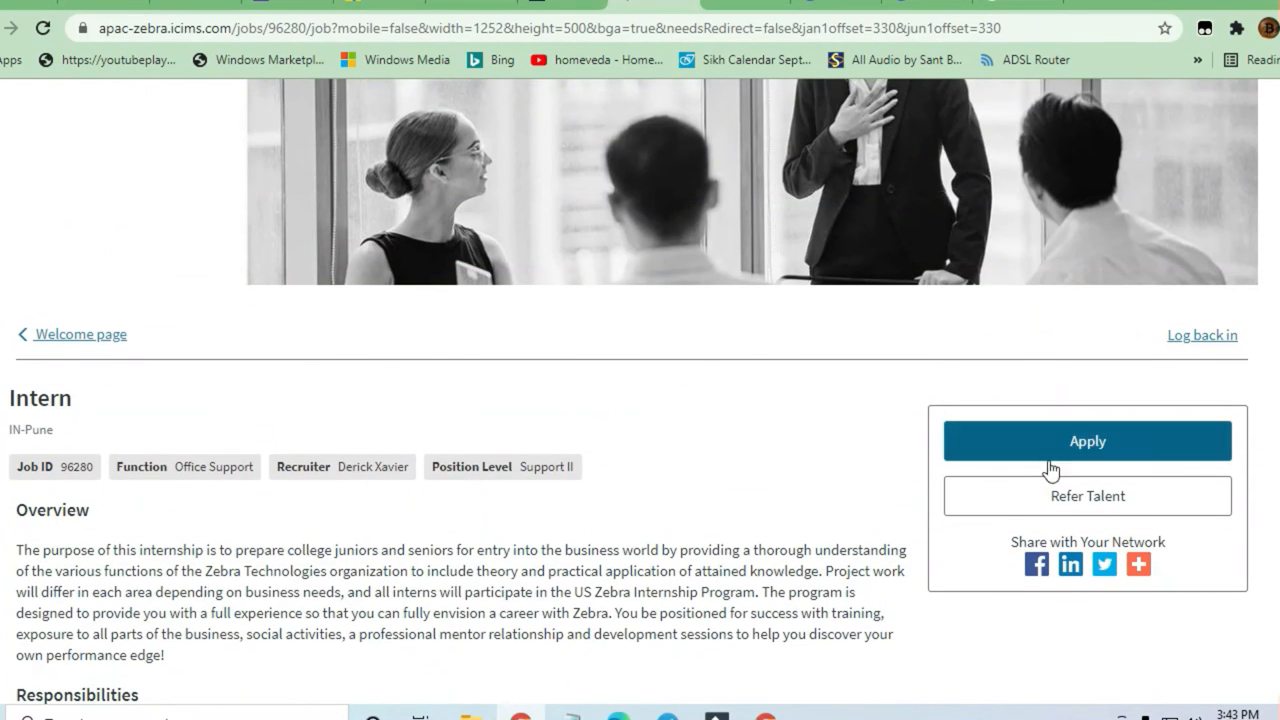
left_click(1088, 442)
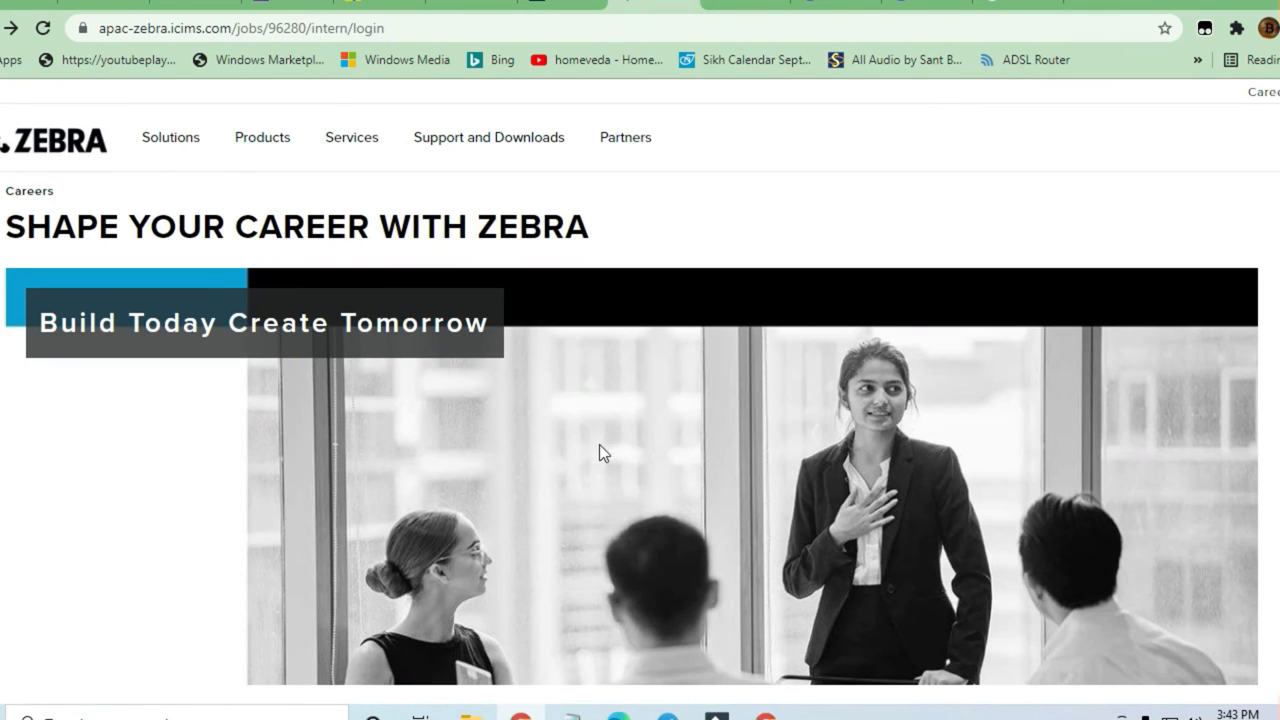
- Scroll the login page to the consent terms and 'I accept' checkbox, then back through the posting
scroll("down", 3)
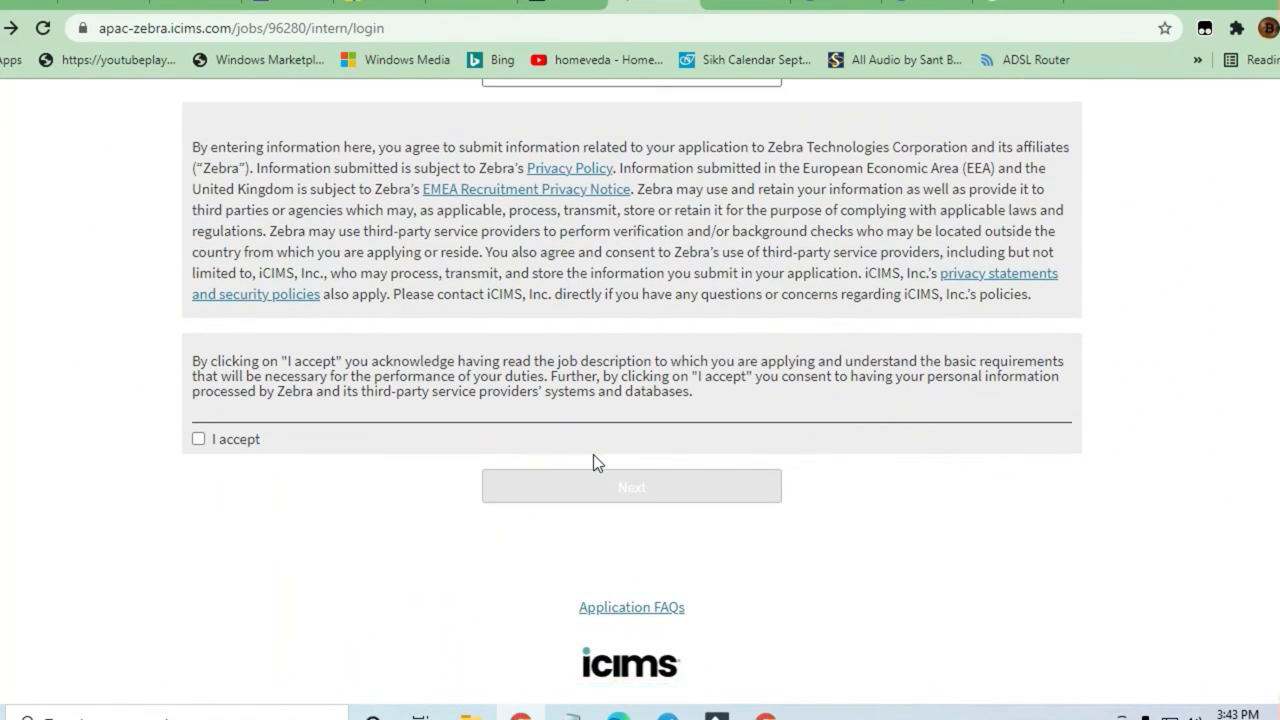
scroll("down", 3)
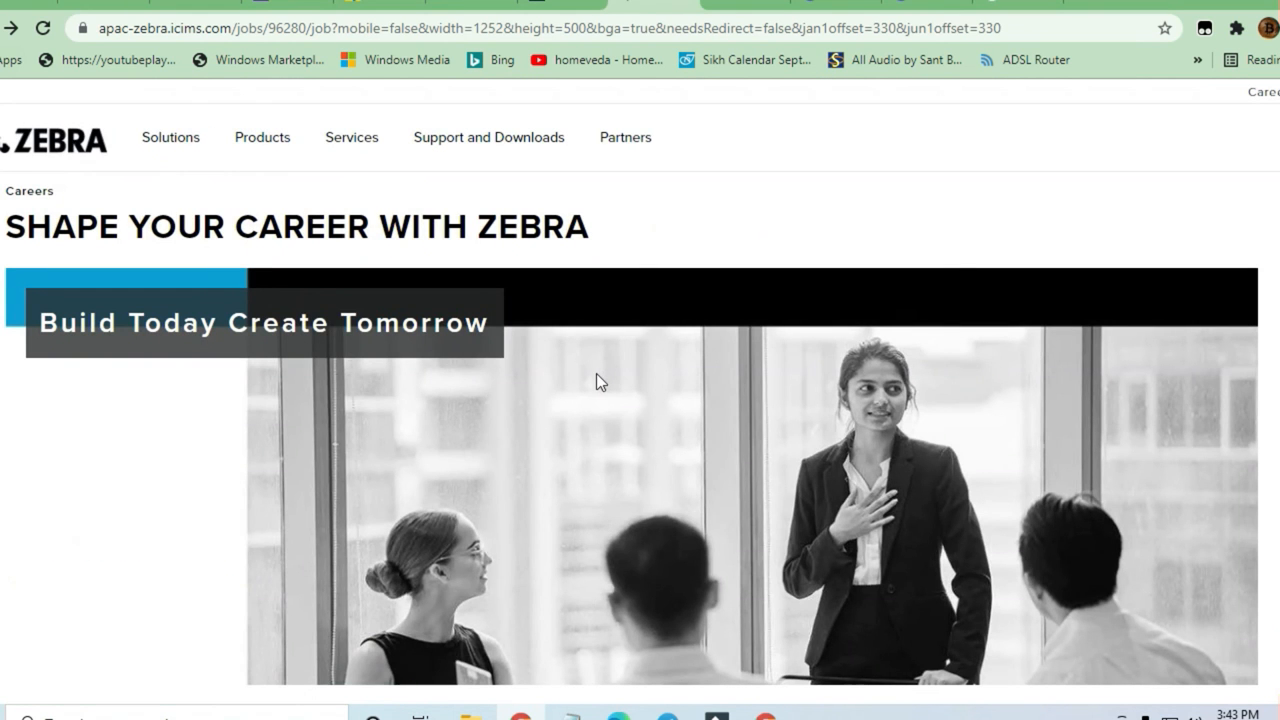
scroll("down", 3)
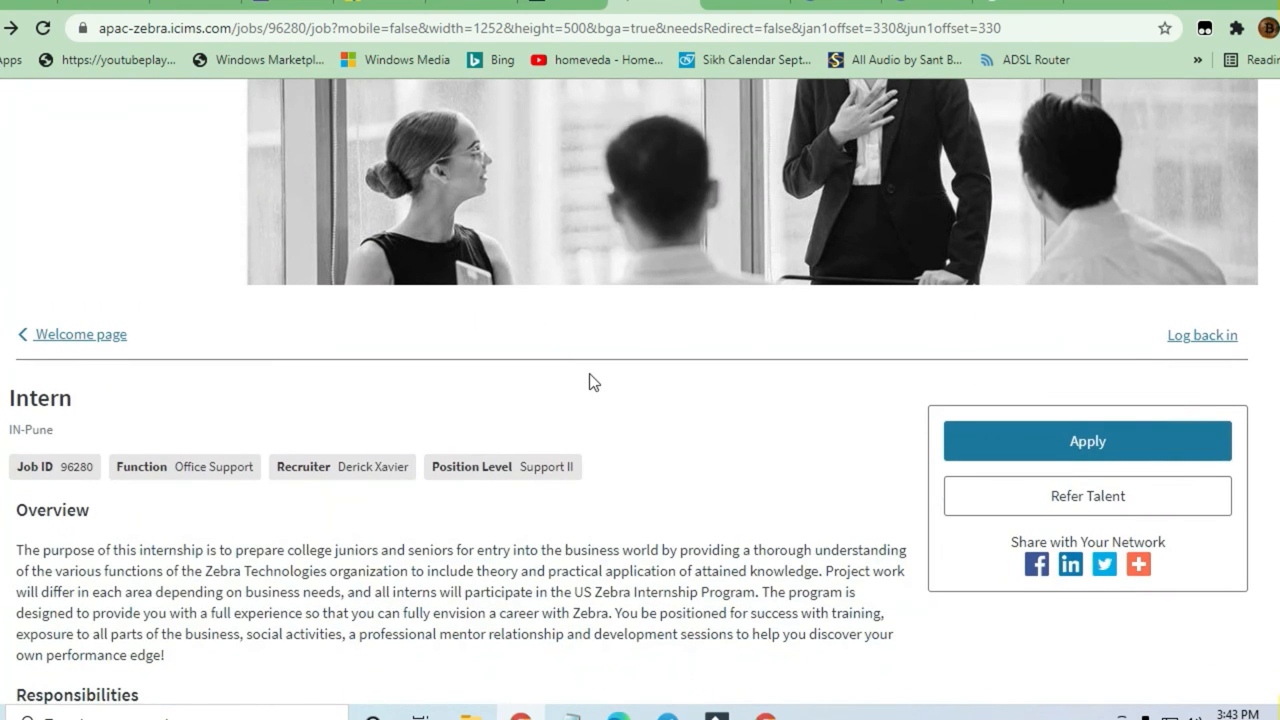
scroll("down", 3)
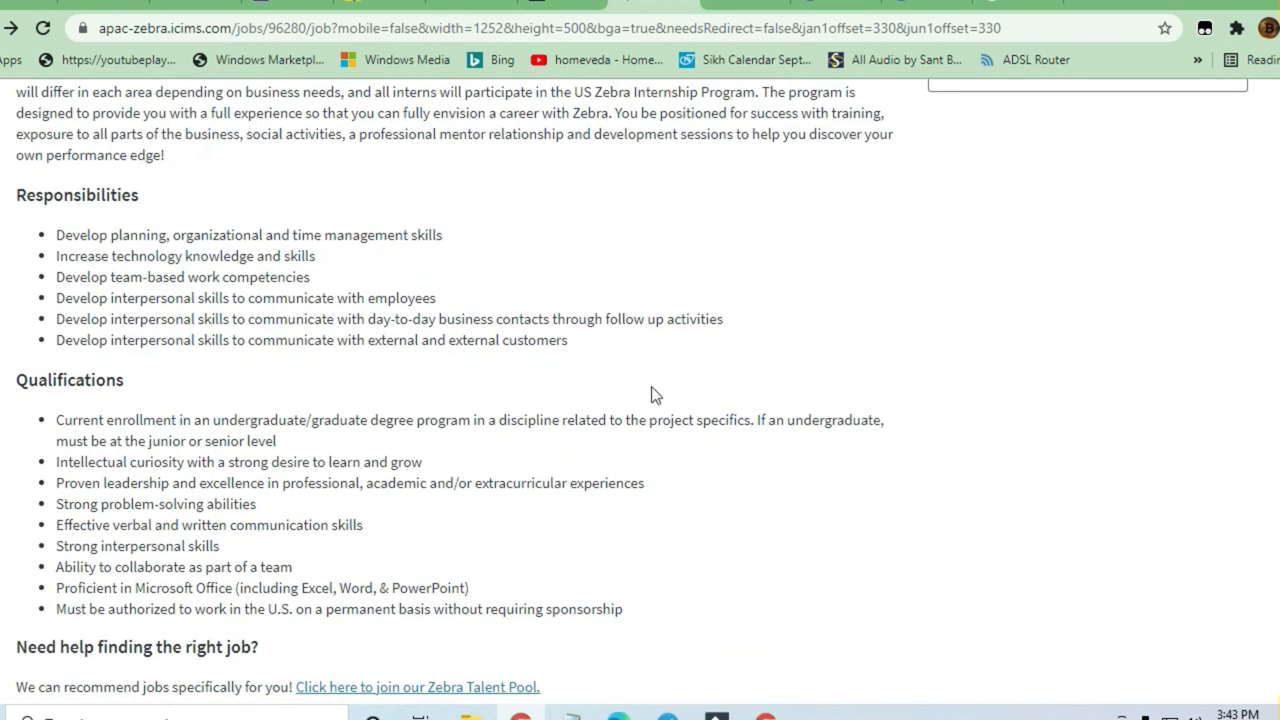